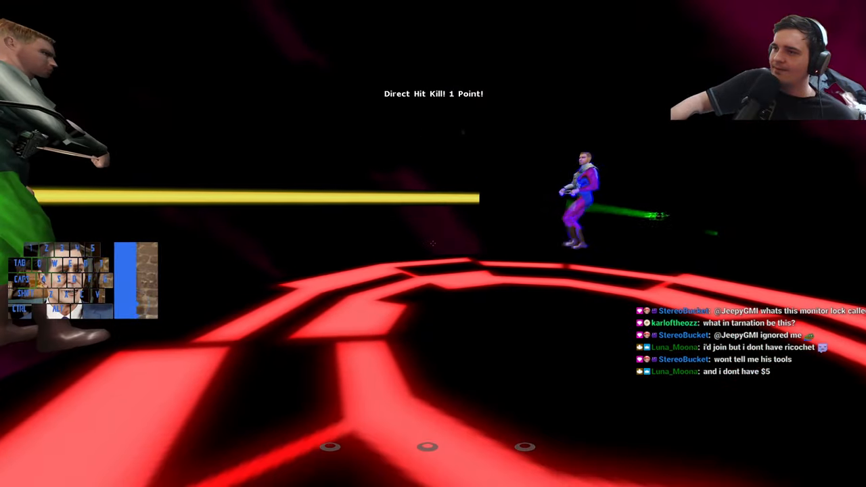
key("tab")
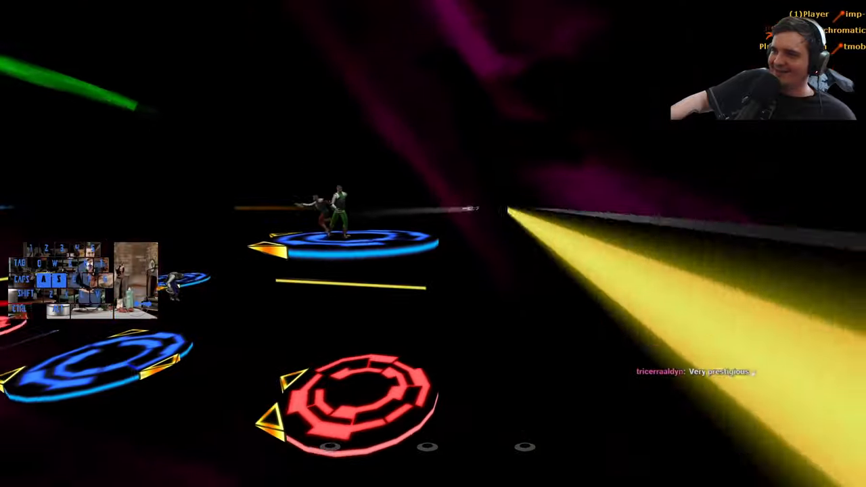
key("tab")
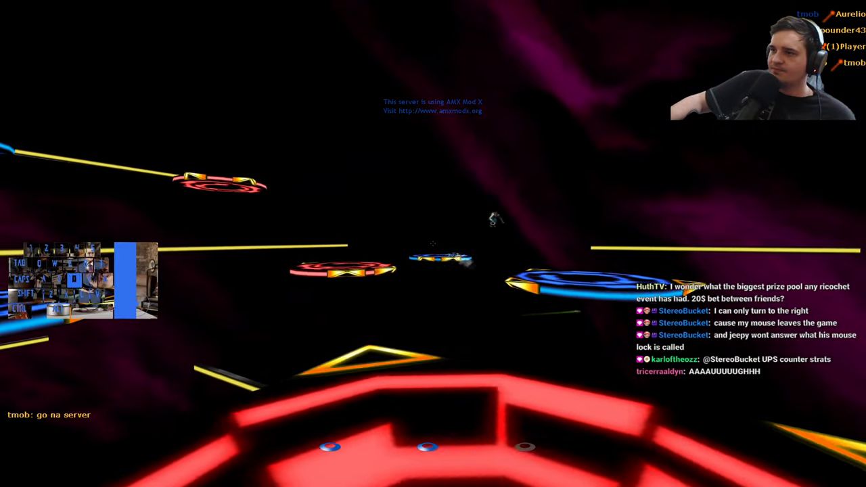
mouse_move(433, 243)
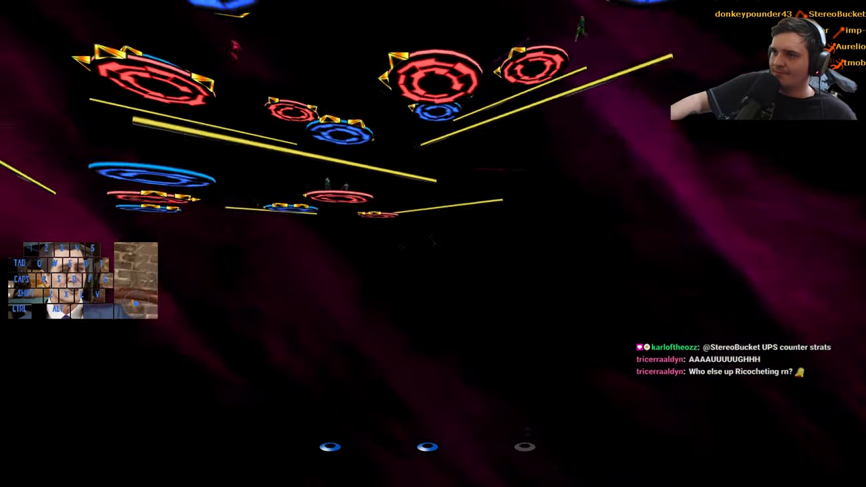
key("tab")
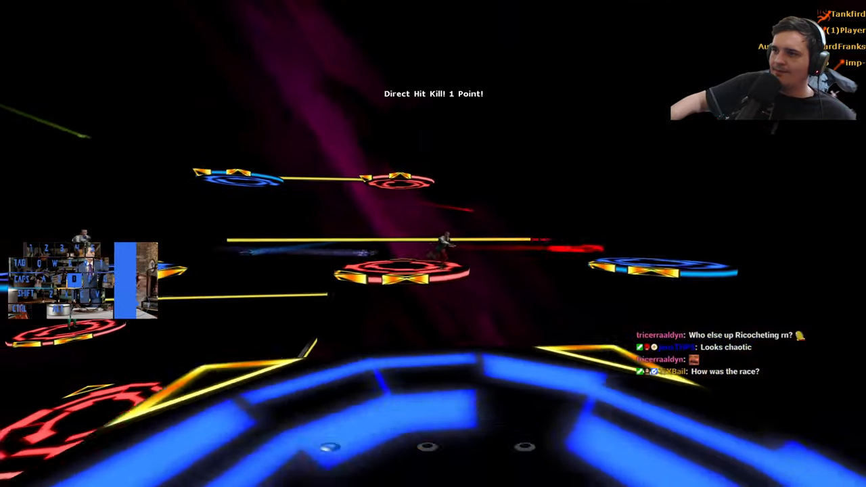
key("tab")
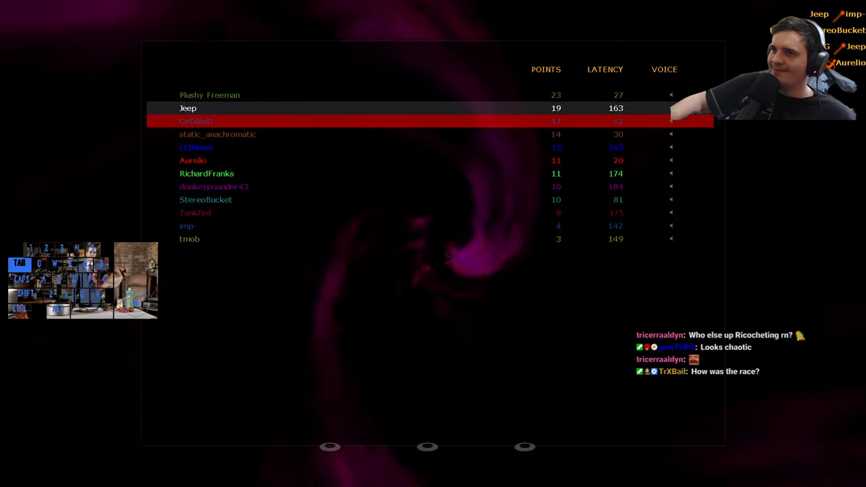
key("tab")
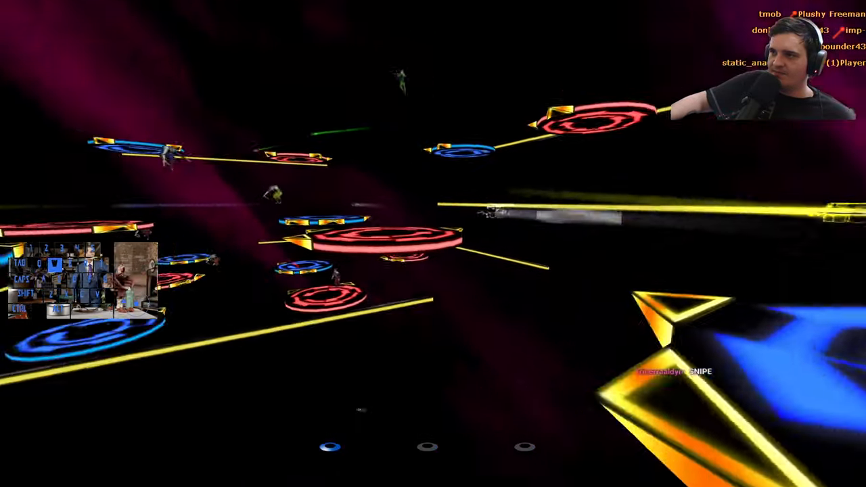
key("Tab")
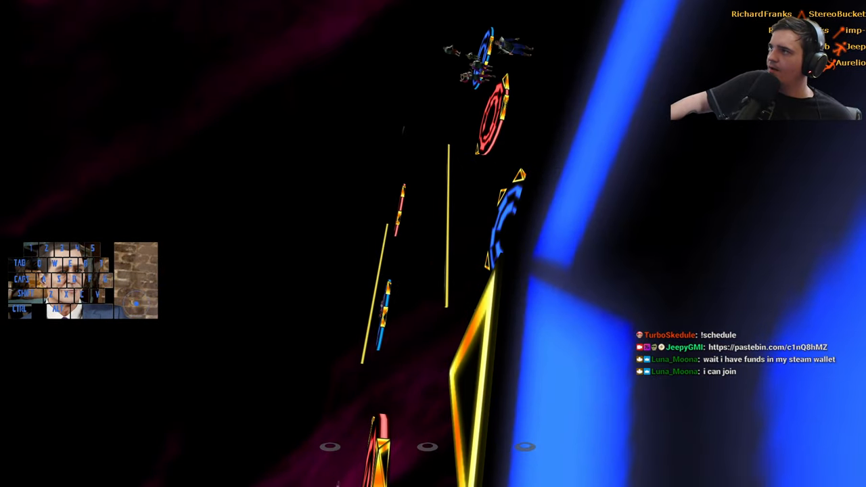
key("tab")
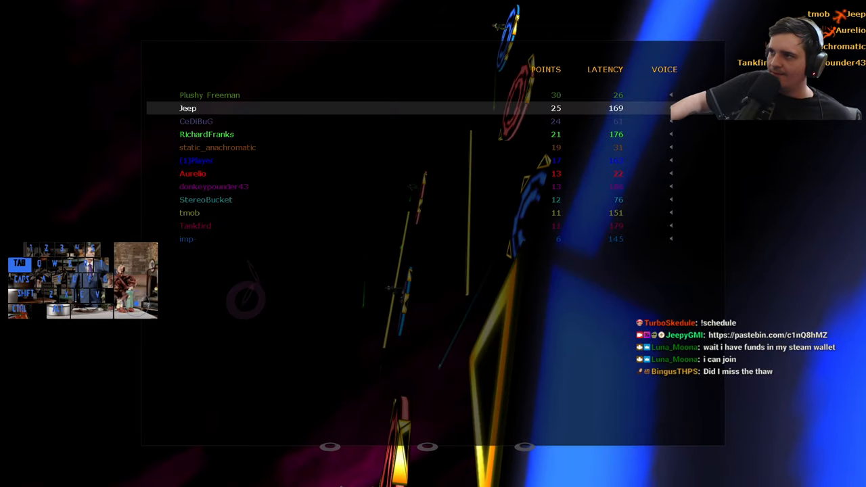
key("tab")
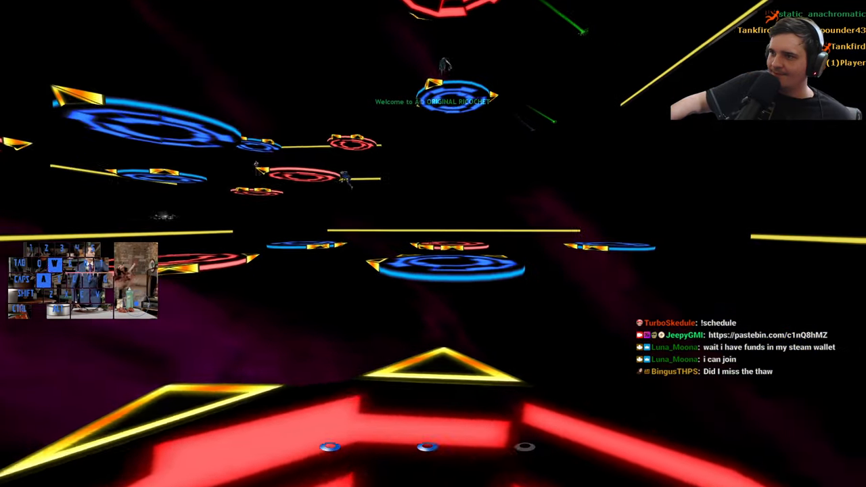
mouse_move(433, 244)
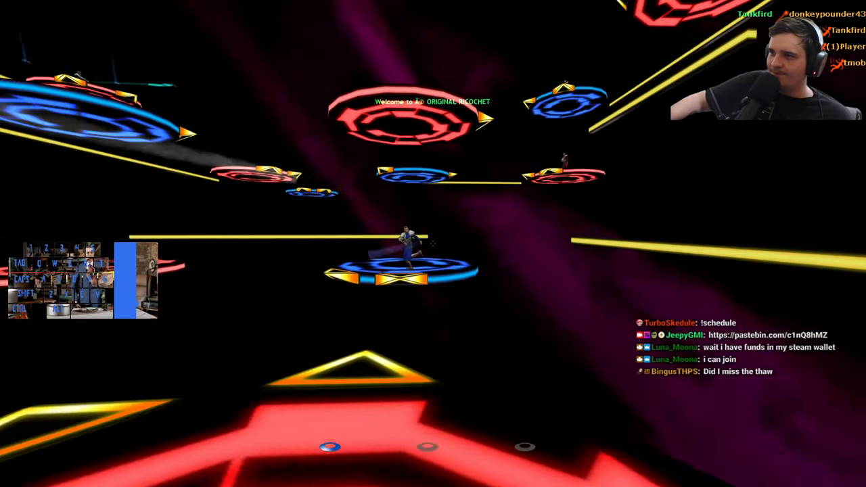
mouse_move(433, 243)
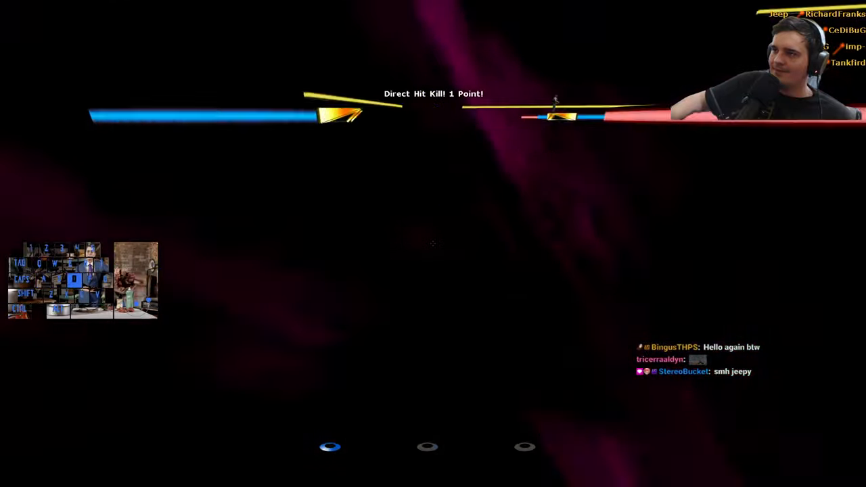
key("tab")
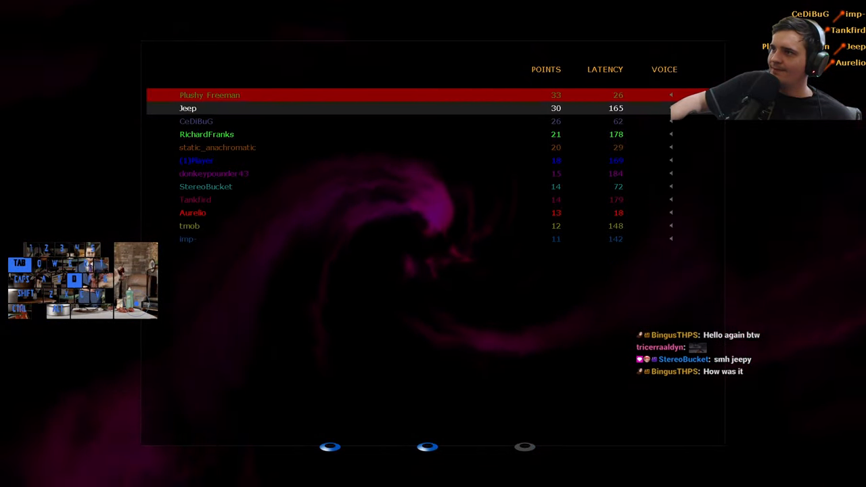
key("tab")
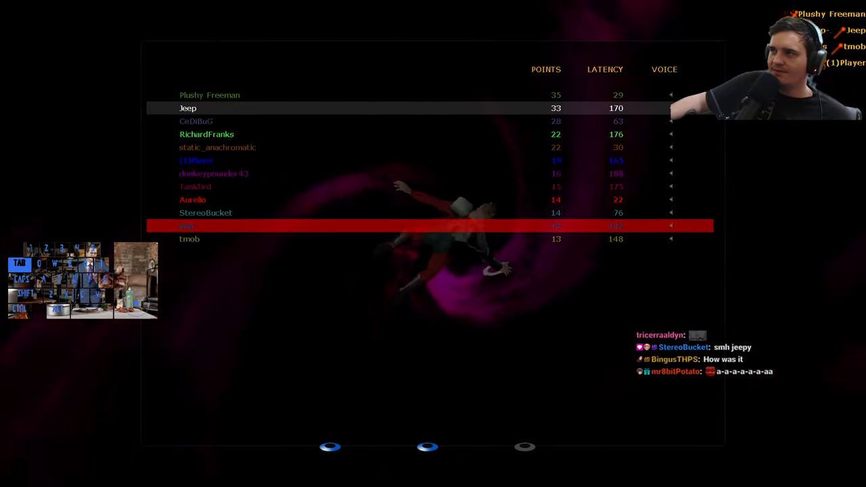
key("tab")
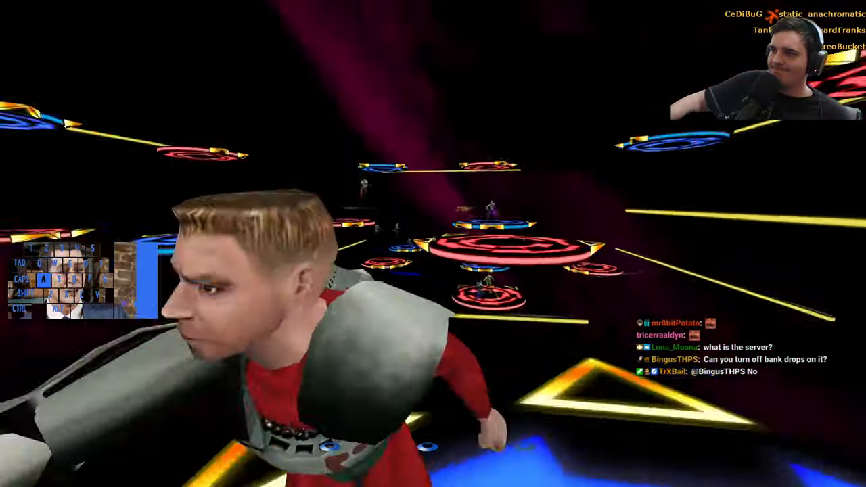
key("tab")
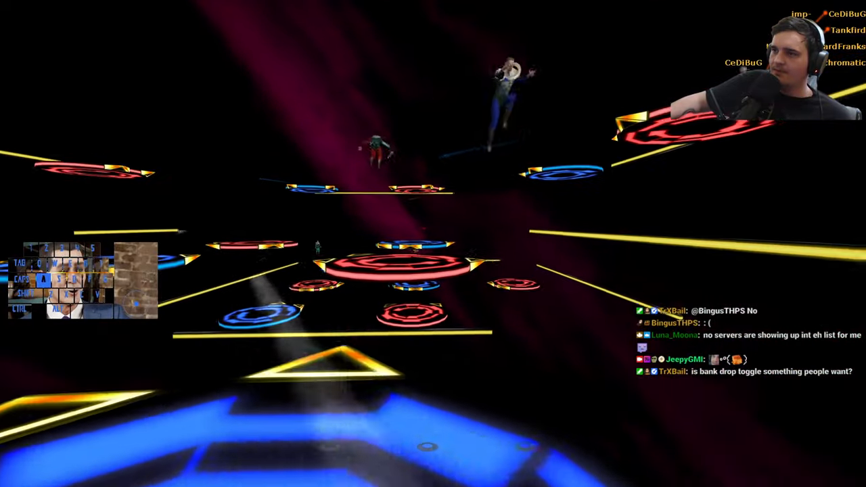
key("tab")
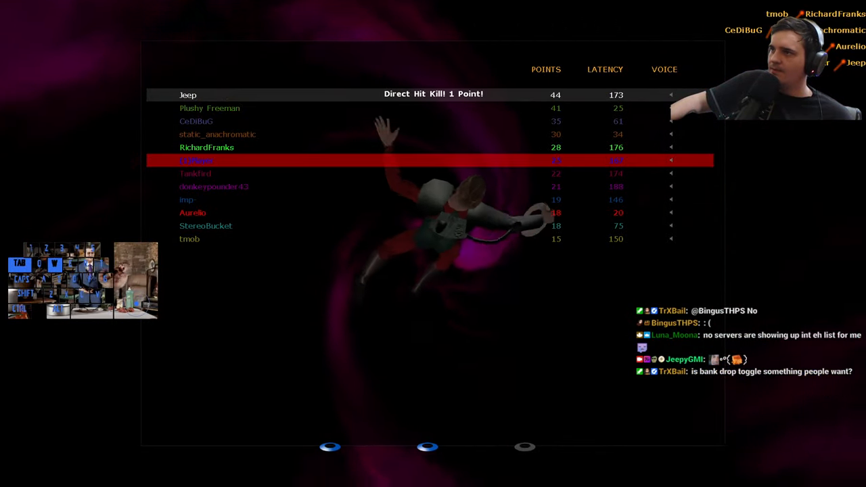
key("tab")
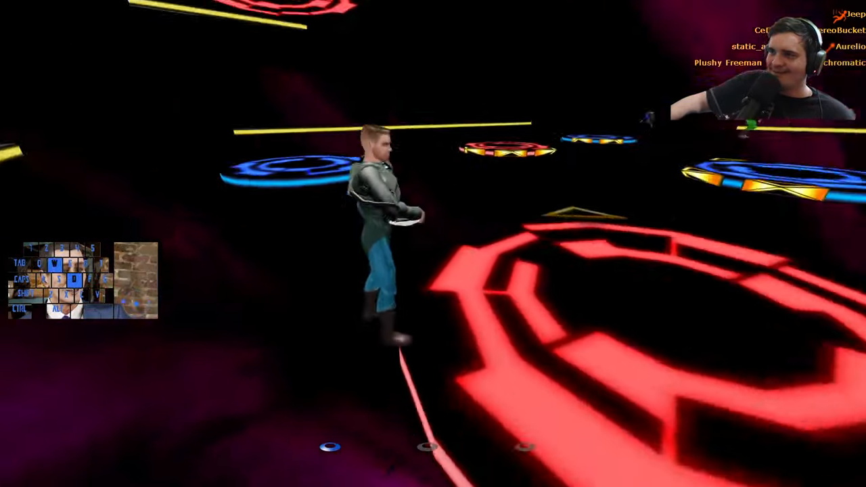
key("Tab")
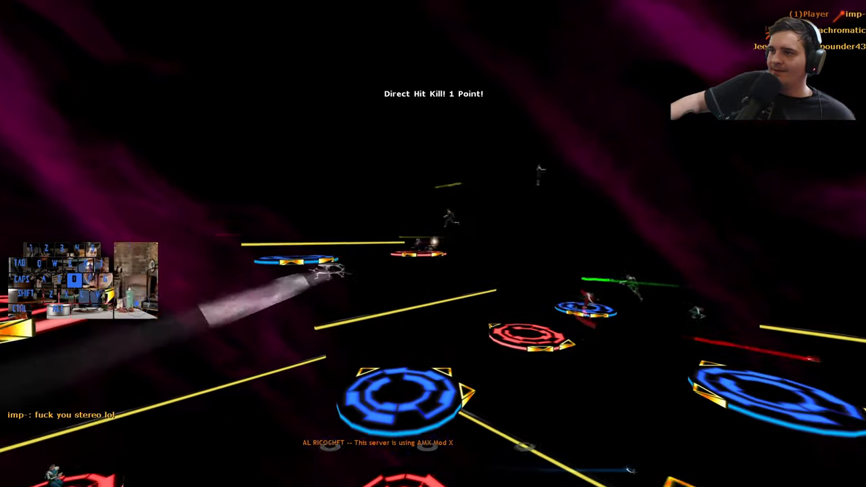
key("tab")
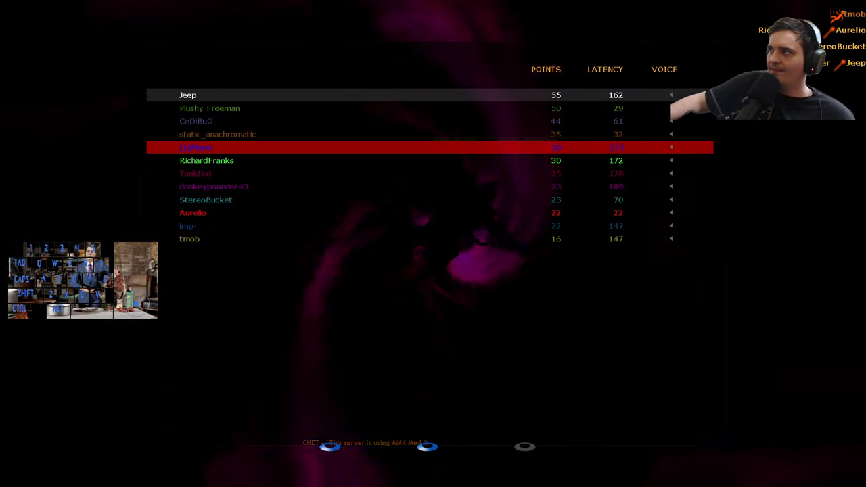
key("tab")
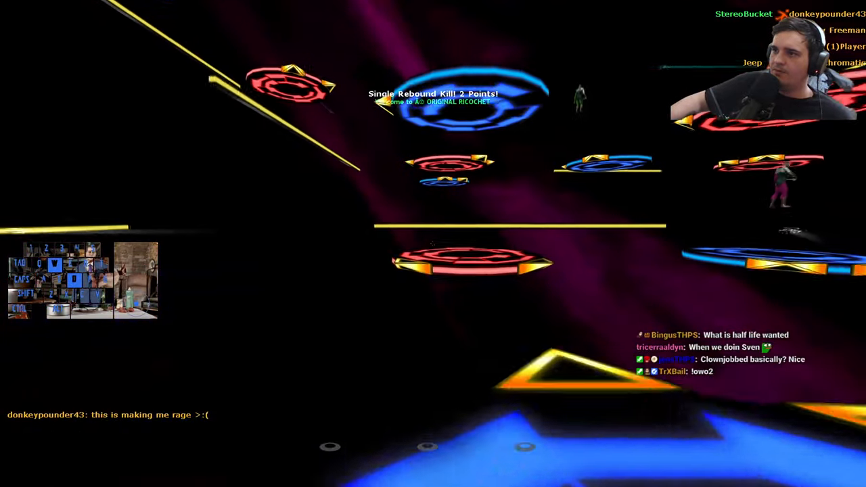
mouse_move(433, 244)
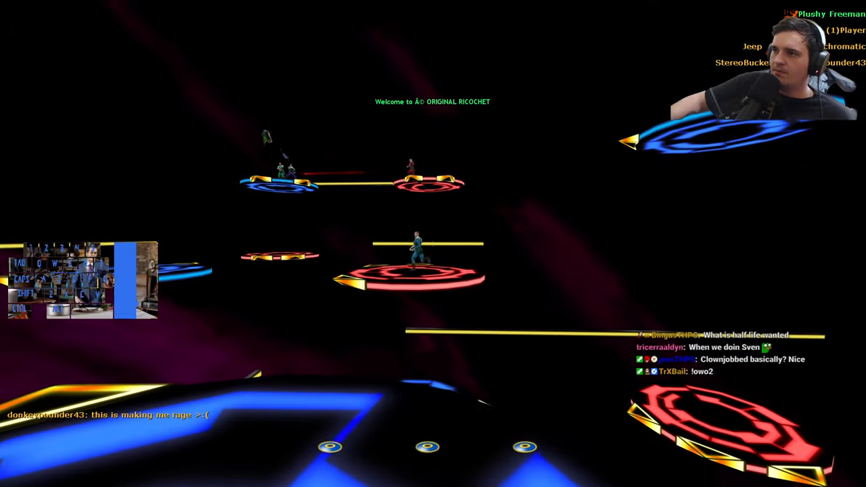
mouse_move(433, 243)
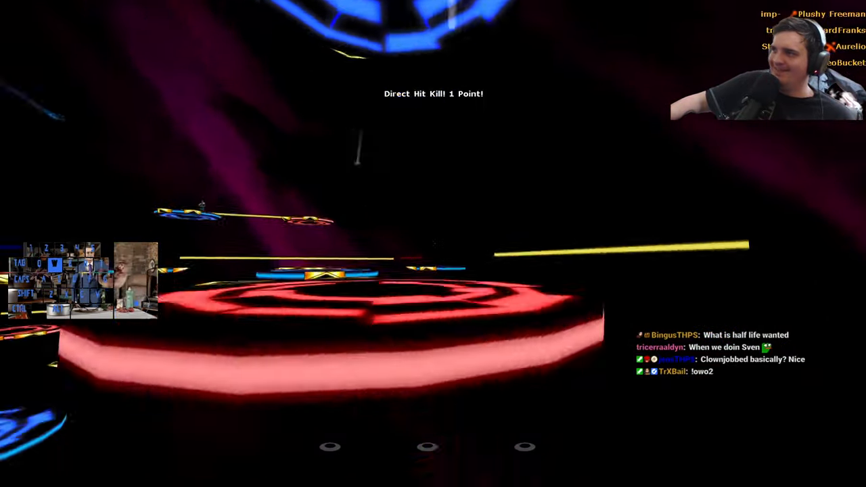
key("tab")
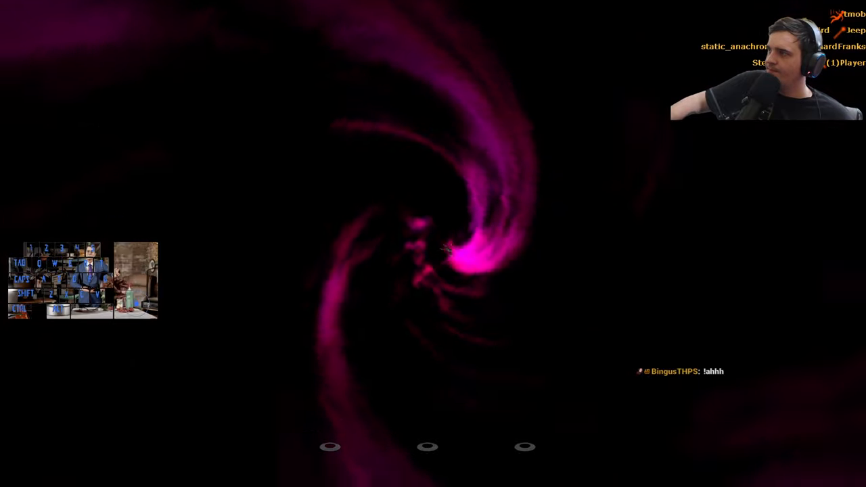
key("tab")
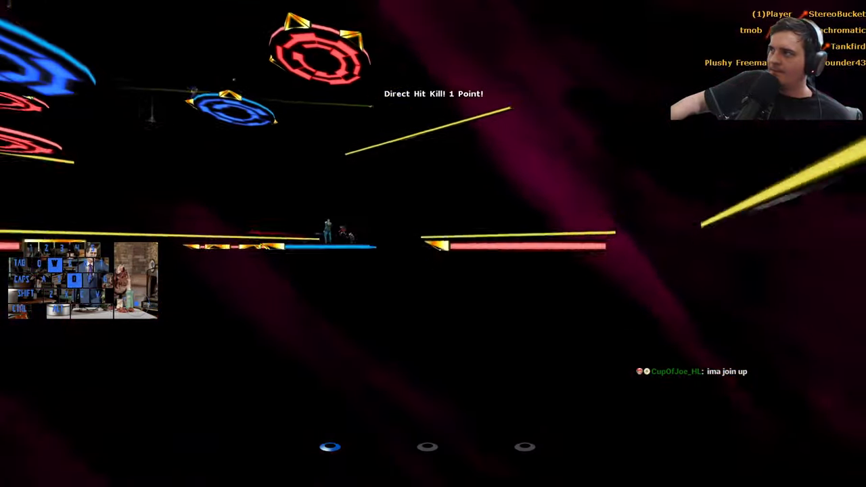
key("Tab")
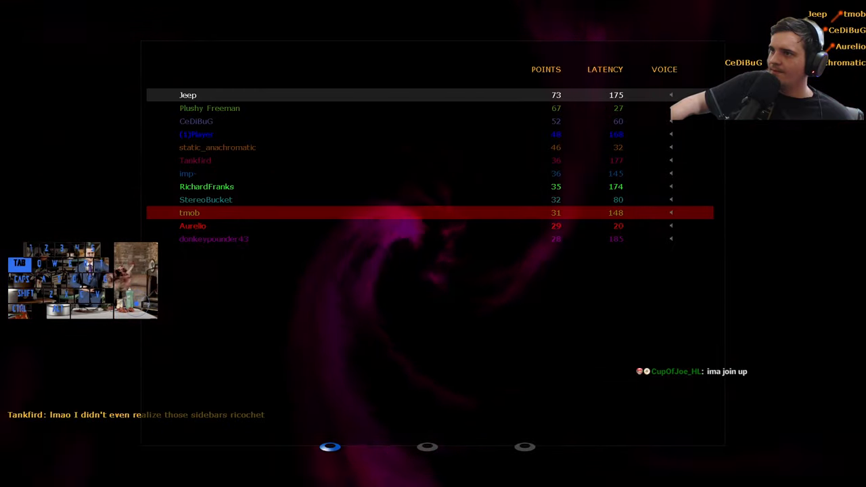
key("tab")
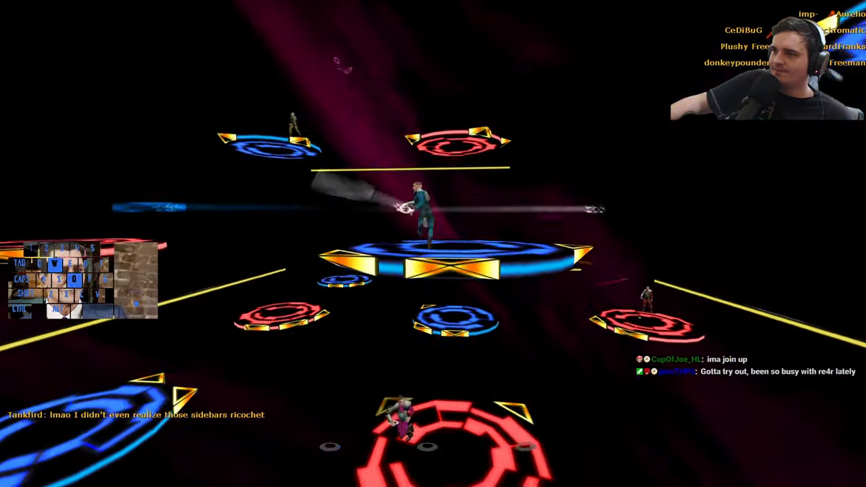
key("tab")
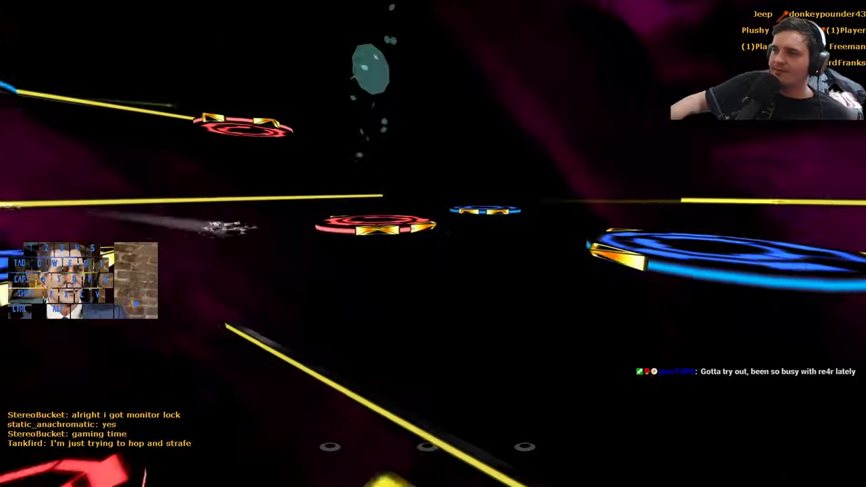
key("tab")
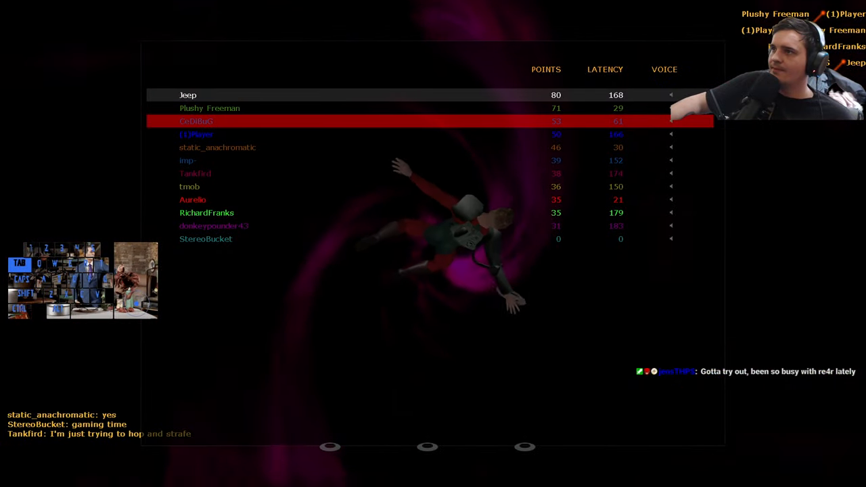
key("tab")
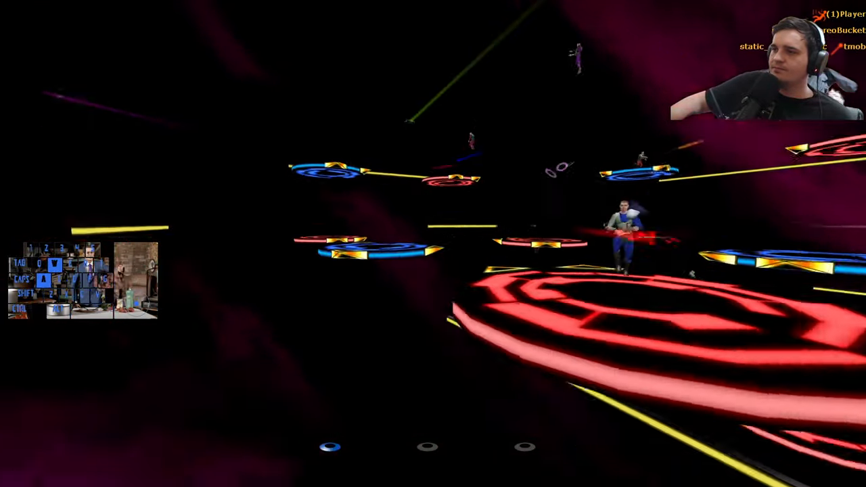
key("tab")
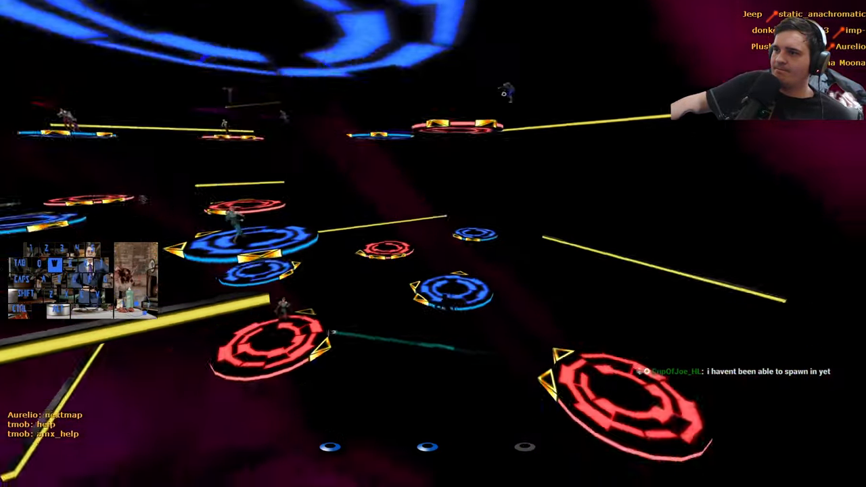
key("tab")
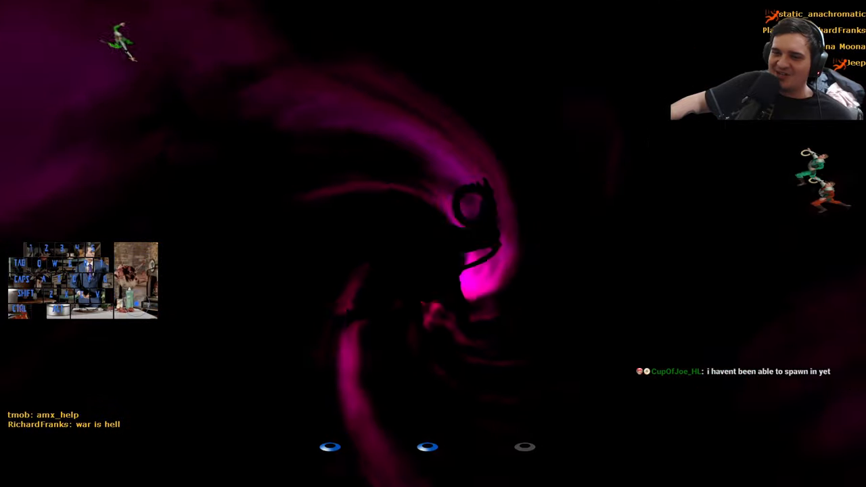
key("tab")
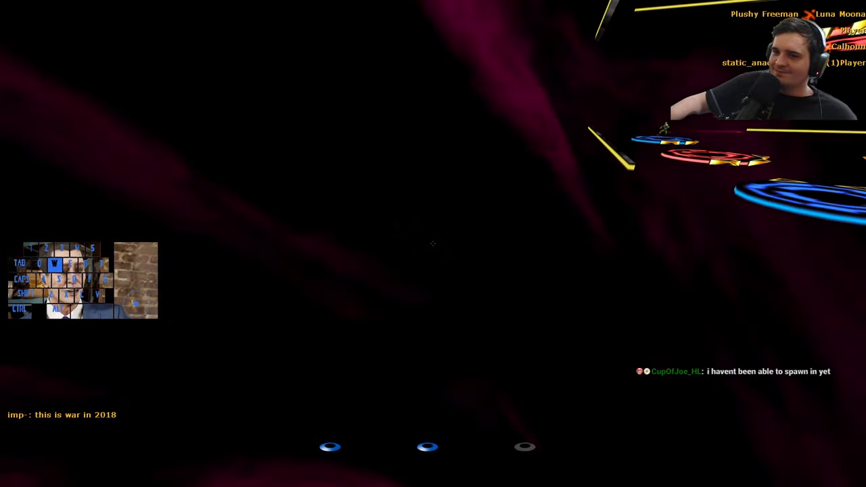
key("tab")
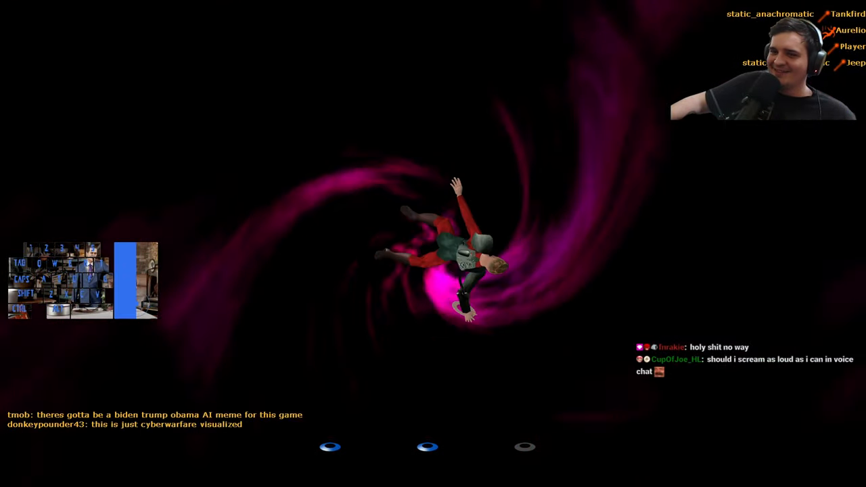
key("tab")
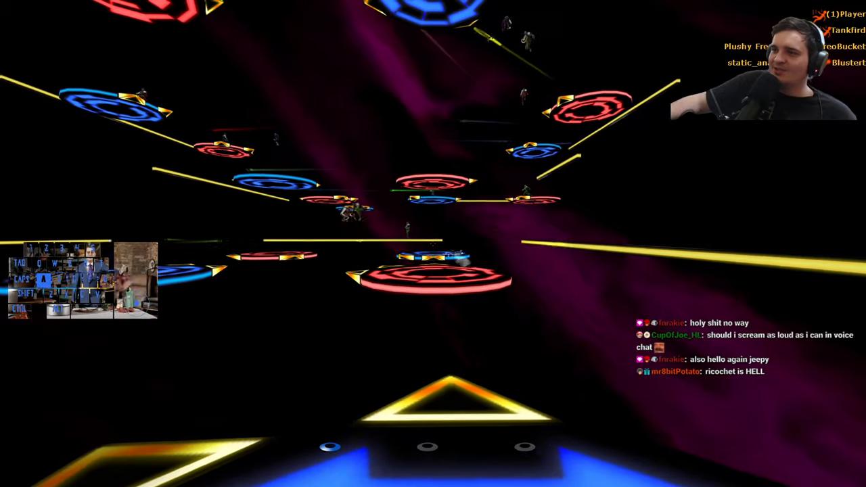
key("tab")
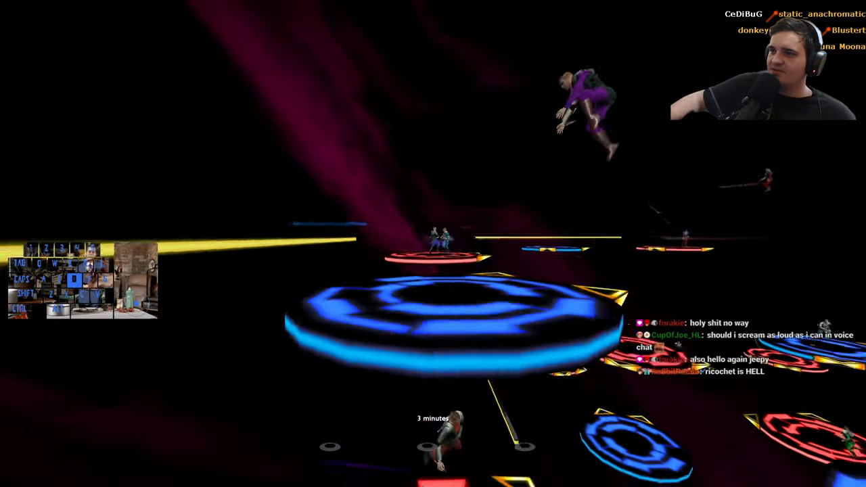
key("Tab")
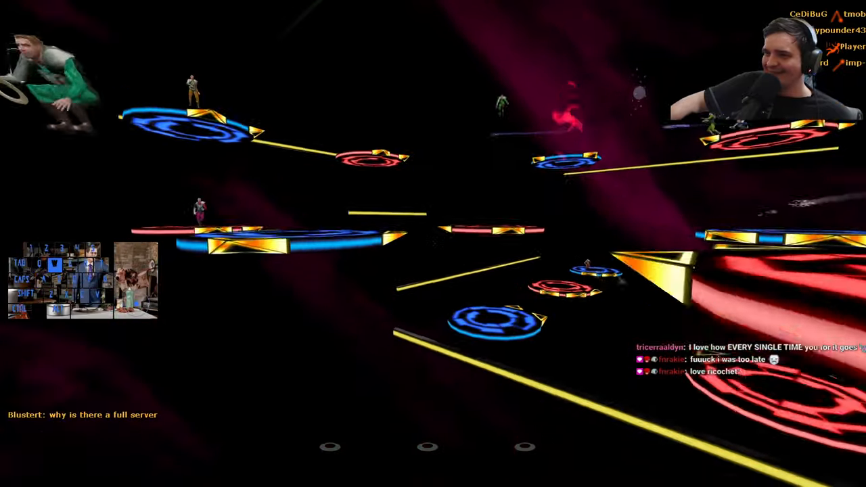
key("tab")
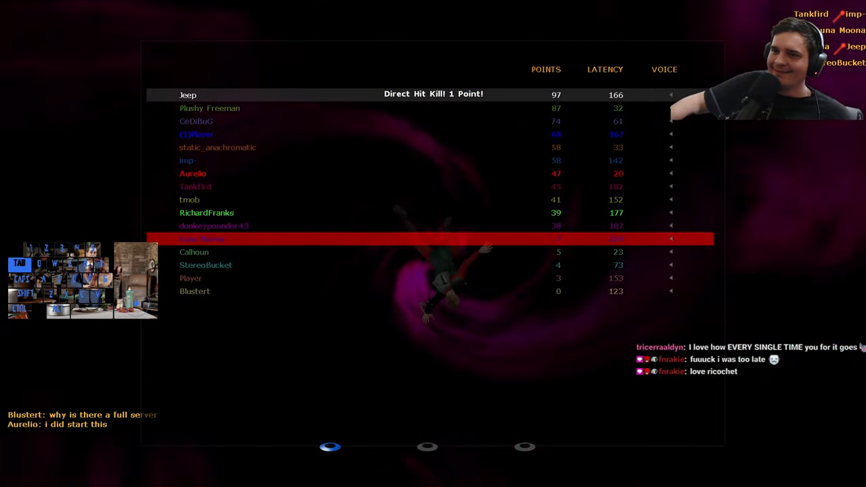
key("tab")
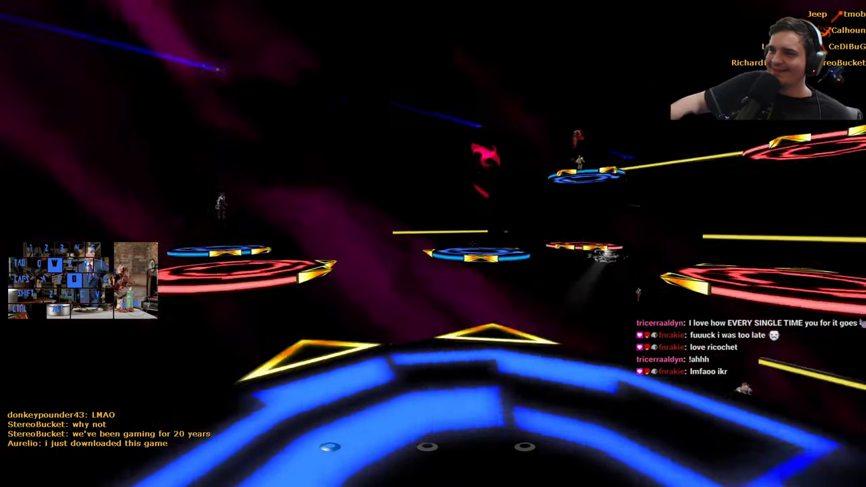
key("tab")
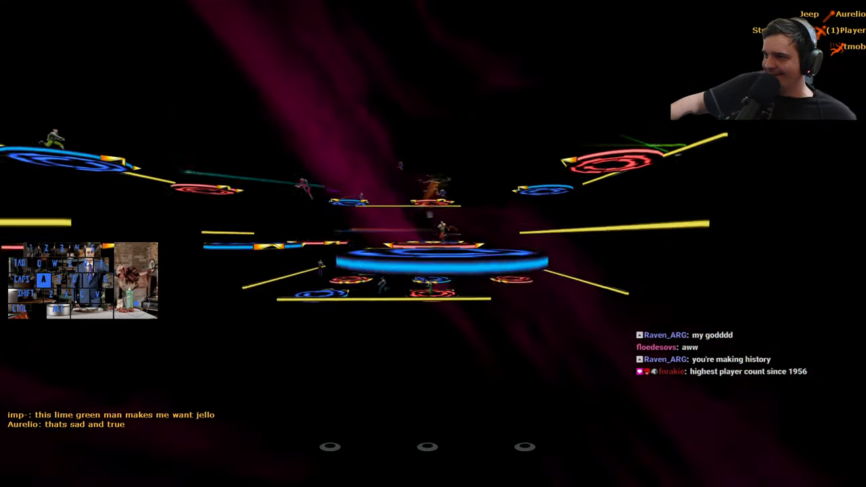
key("tab")
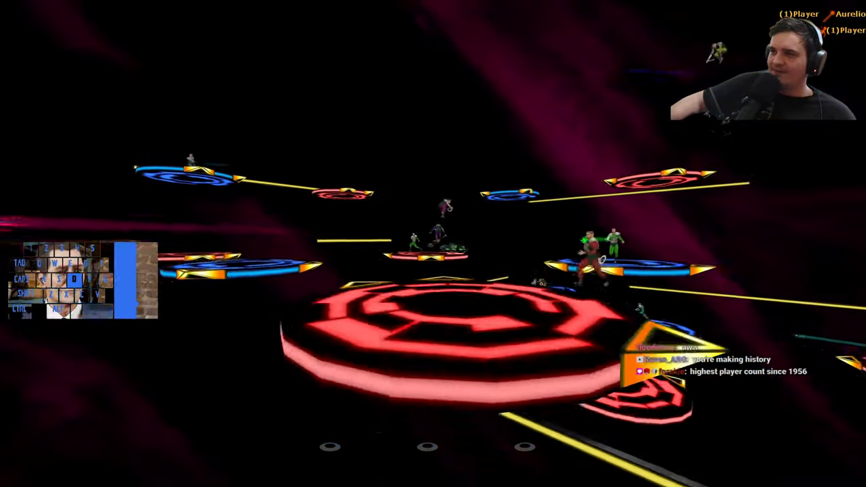
key("tab")
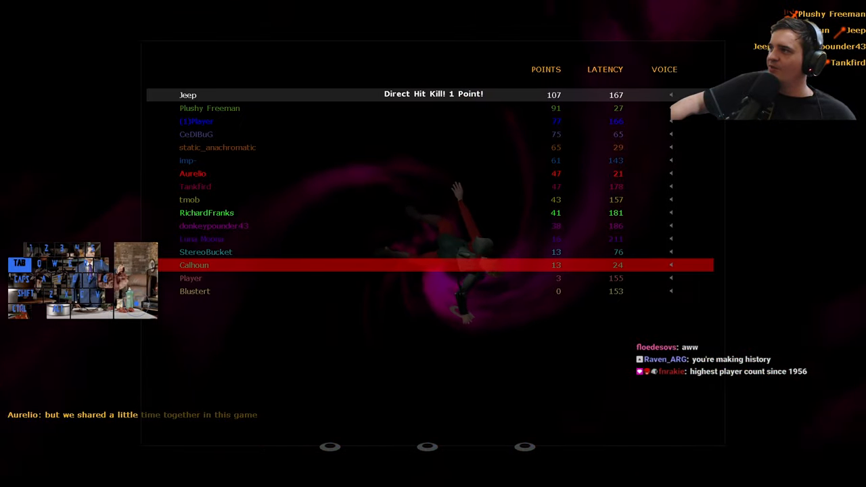
key("tab")
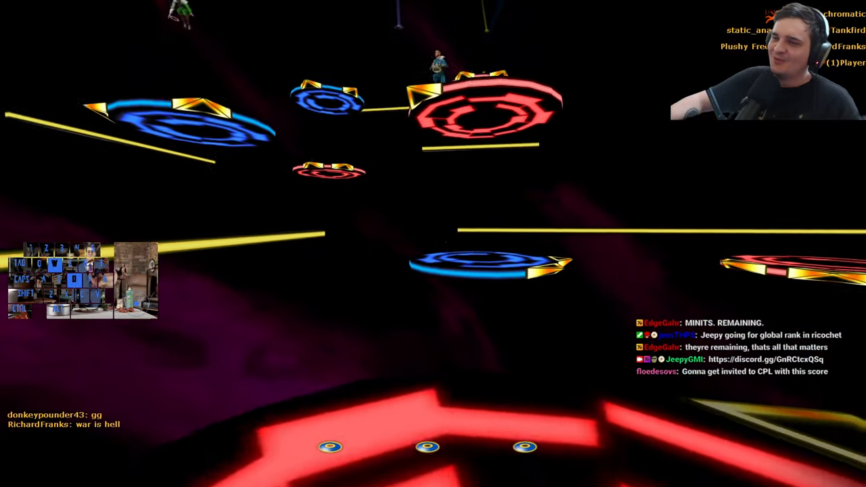
key("tab")
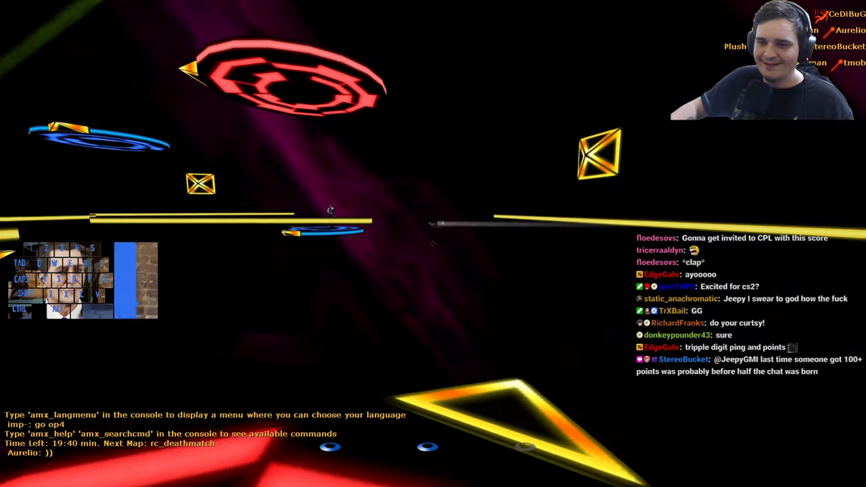
key("tab")
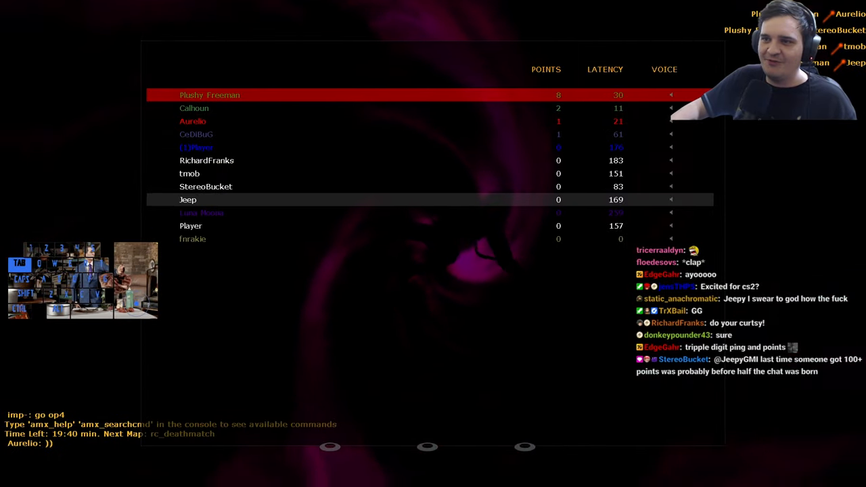